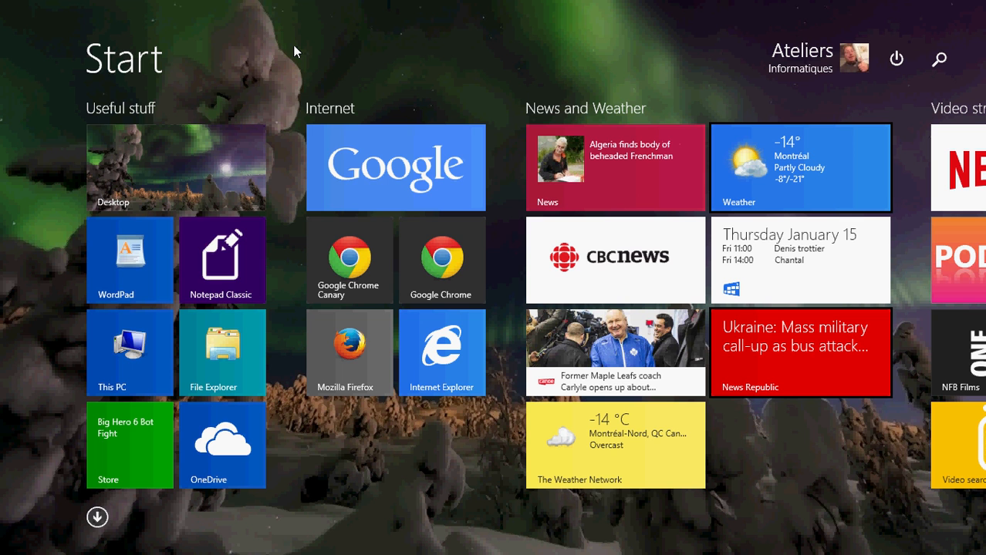
pyautogui.moveTo(168, 6)
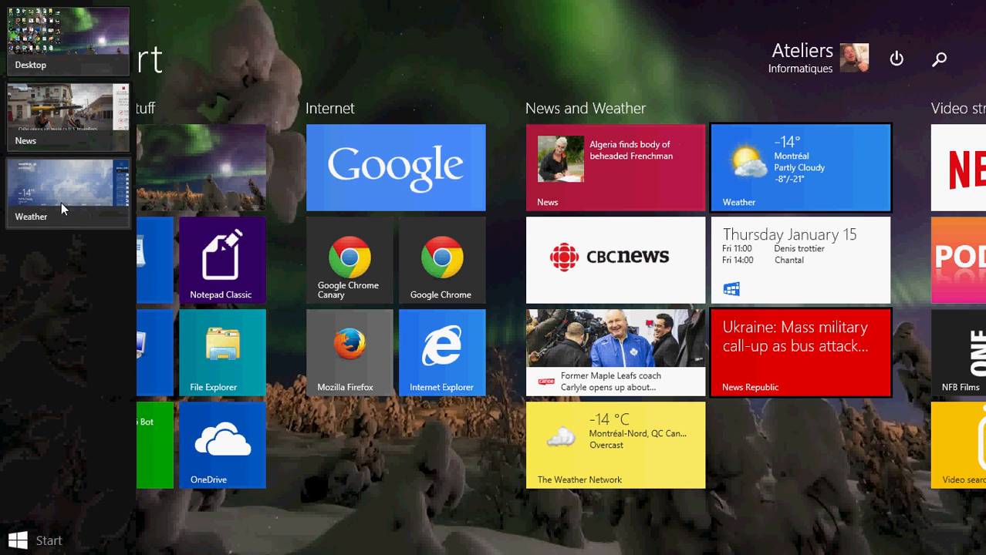
# Step: Pick the Weather thumbnail to show Montréal's forecast full screen
pyautogui.click(68, 189)
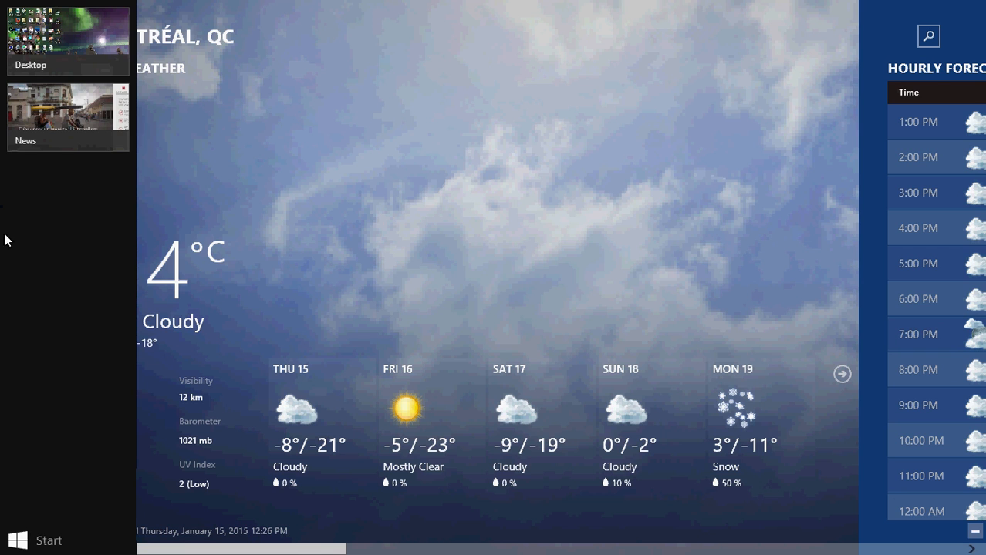
pyautogui.moveTo(103, 206)
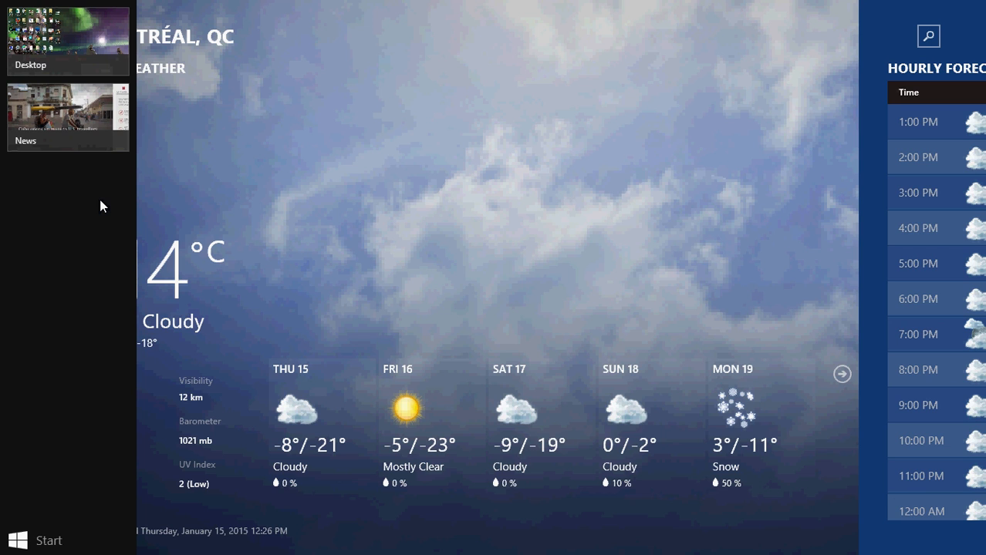
pyautogui.moveTo(54, 123)
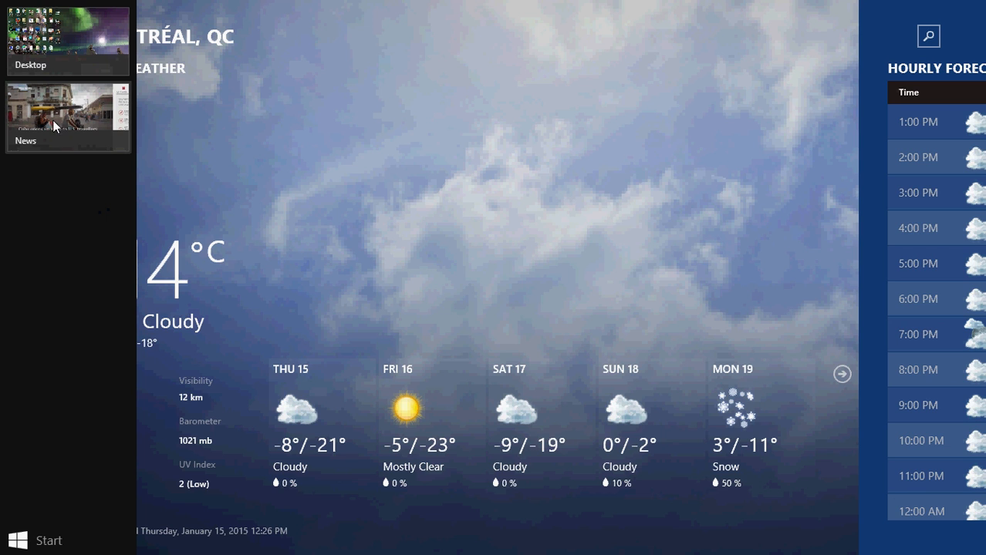
pyautogui.moveTo(62, 123)
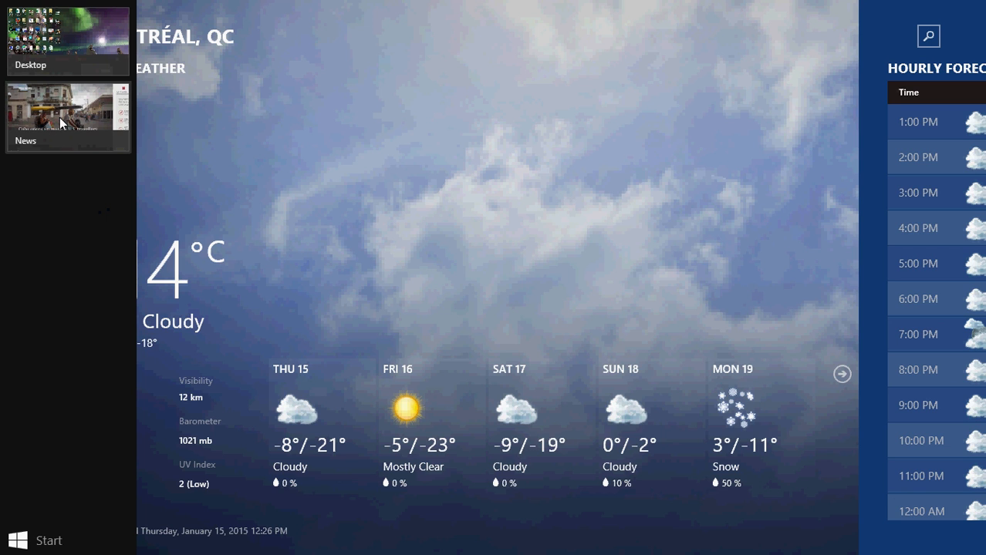
# Step: Show the News thumbnail's Close, Replace Weather, Insert Left and Insert Right options
pyautogui.rightClick(67, 115)
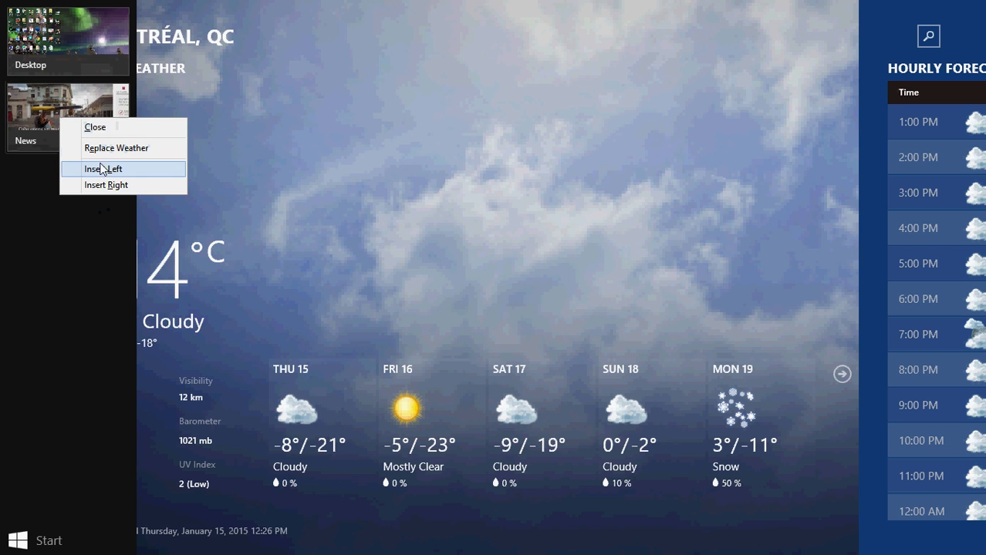
pyautogui.moveTo(107, 185)
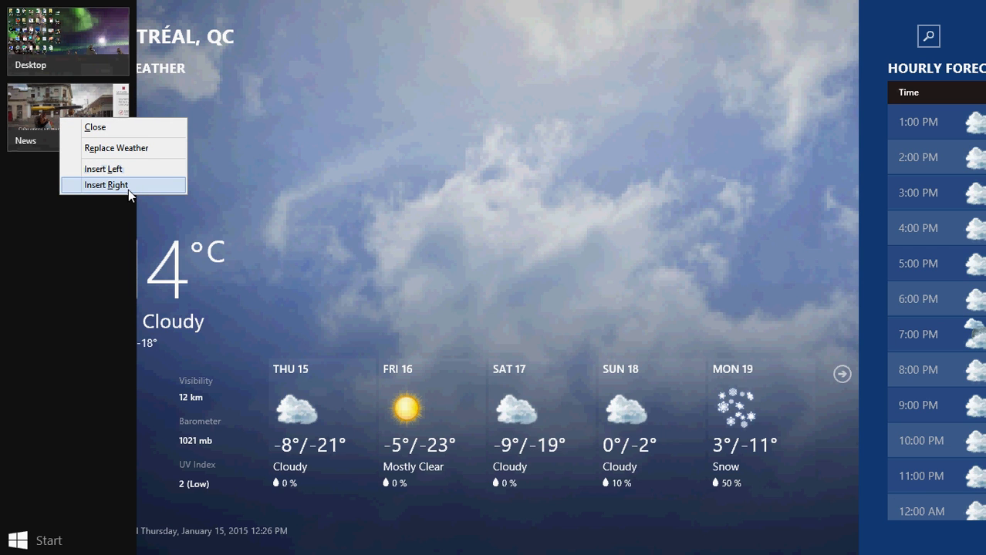
pyautogui.moveTo(116, 148)
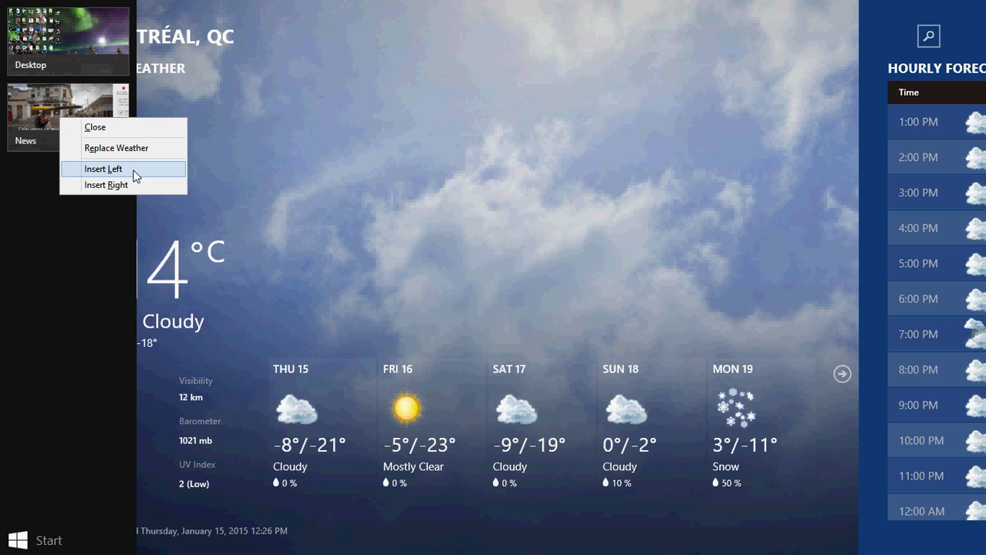
pyautogui.moveTo(81, 146)
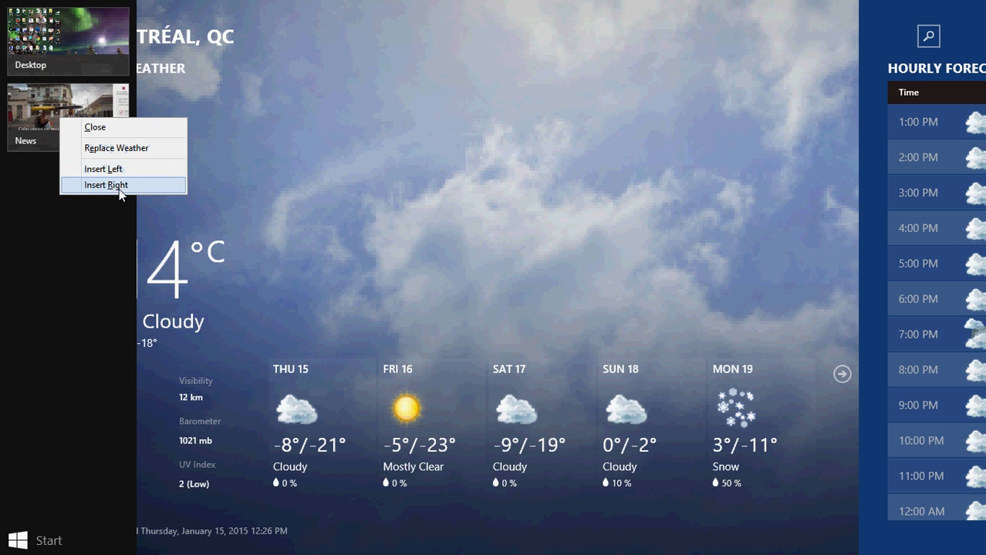
# Step: Insert News on the right beside Weather and drag the split bar leftward
pyautogui.click(105, 184)
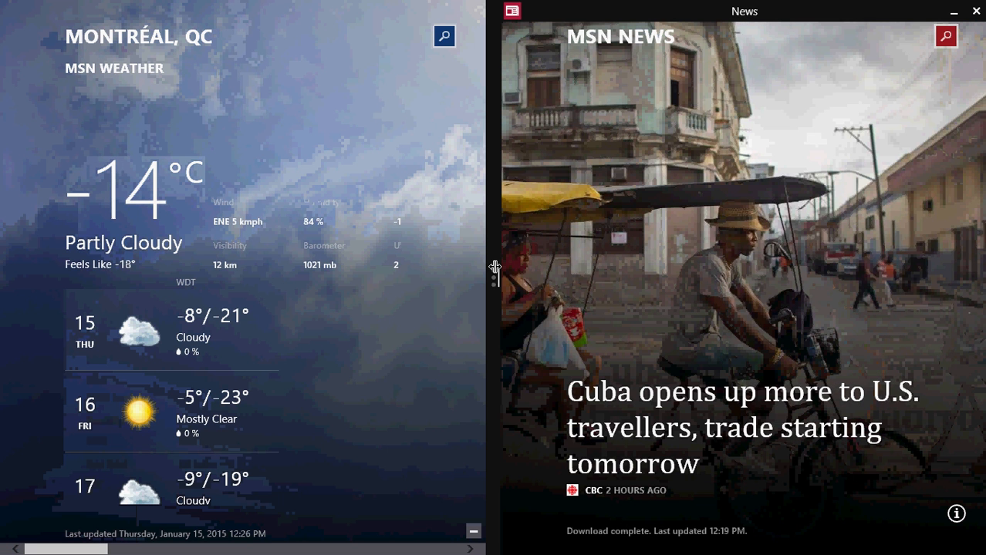
pyautogui.moveTo(594, 277)
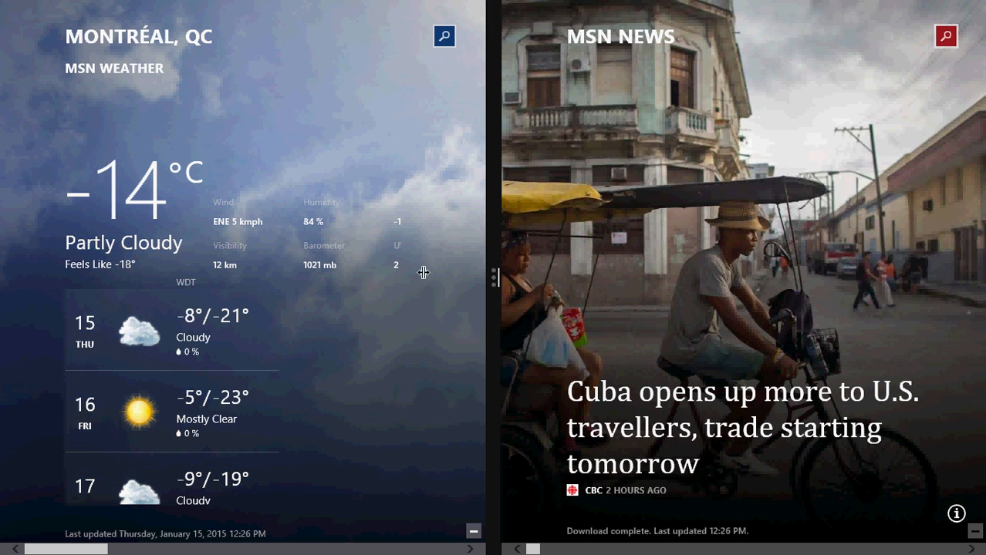
pyautogui.moveTo(363, 255)
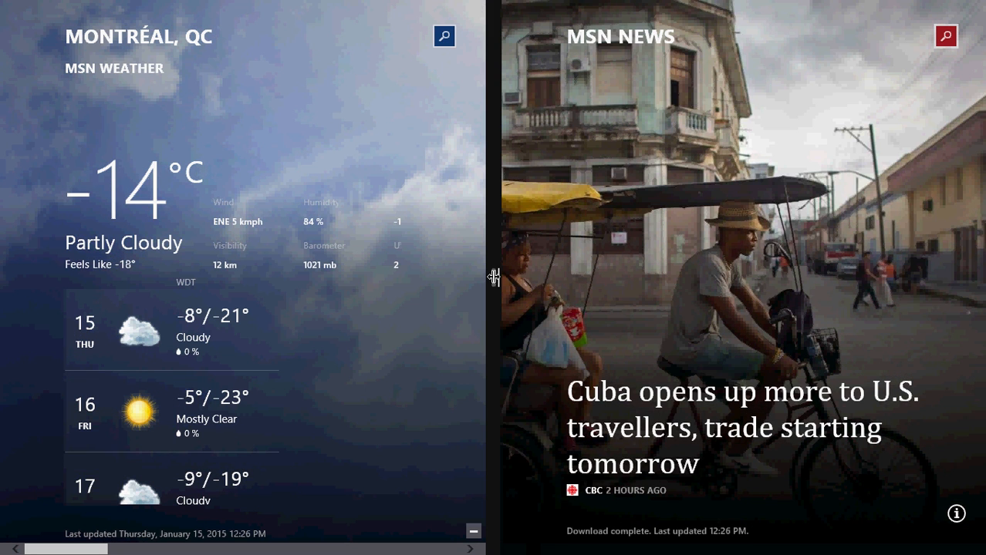
pyautogui.moveTo(492, 276); pyautogui.dragTo(369, 276)
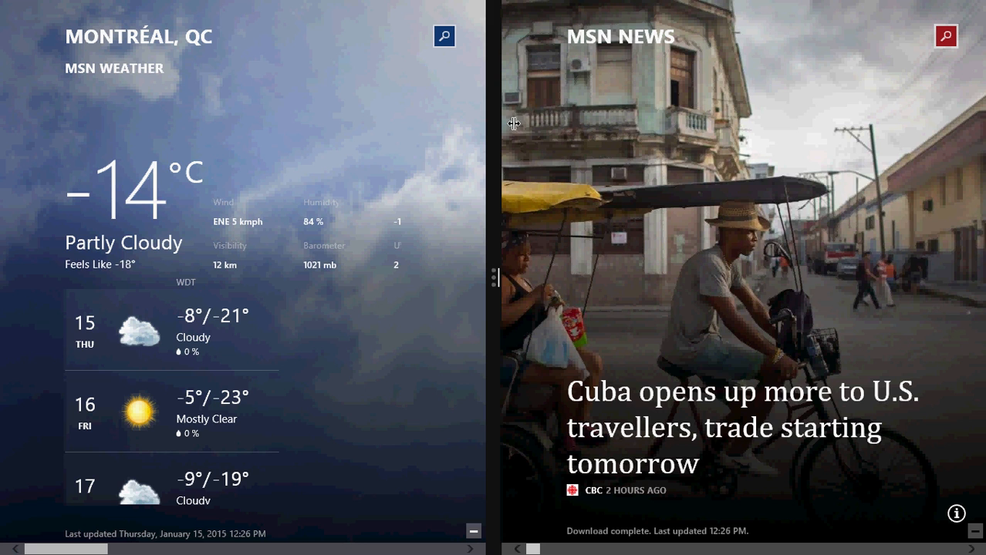
pyautogui.moveTo(727, 258)
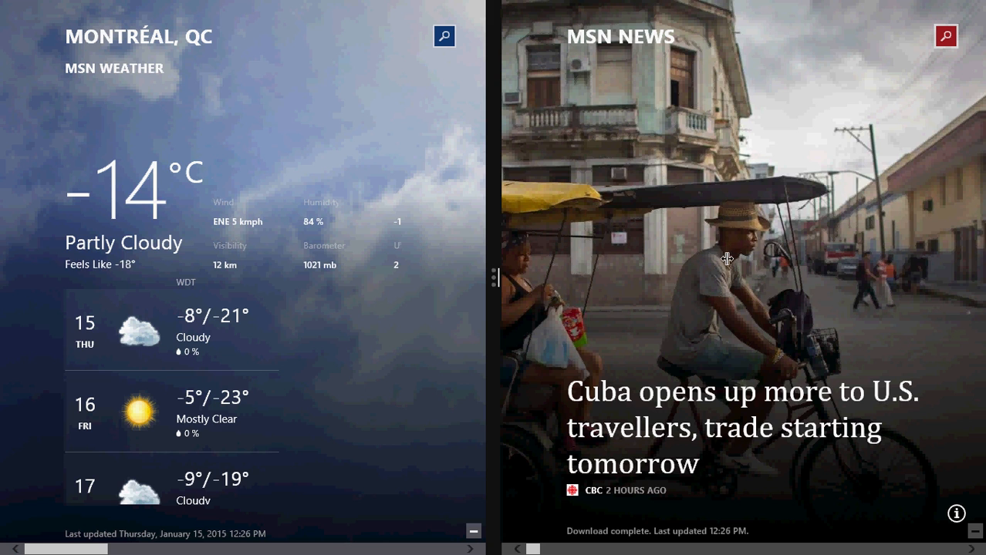
# Step: Open the Cuba travel and trade story and show the Desktop thumbnail's placement options
pyautogui.click(741, 428)
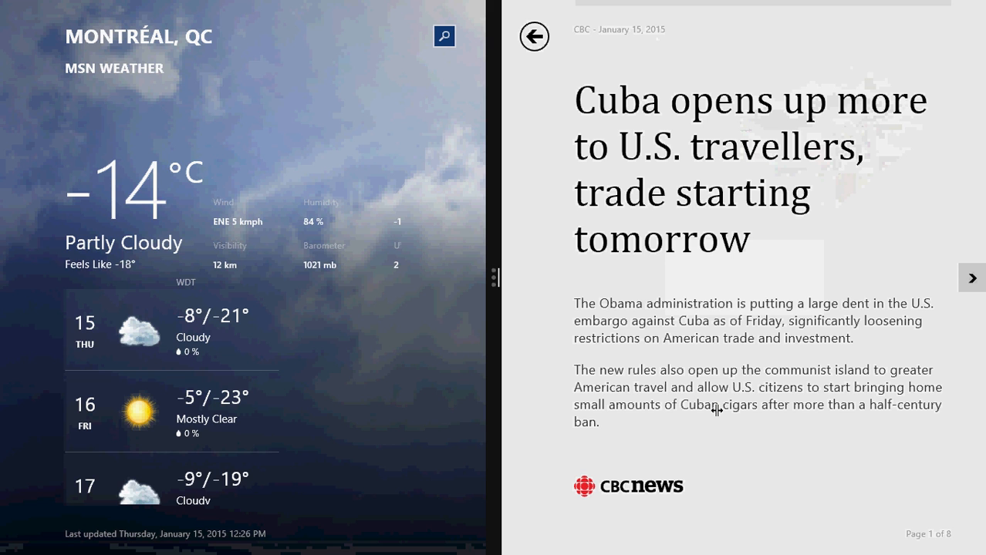
pyautogui.moveTo(715, 228)
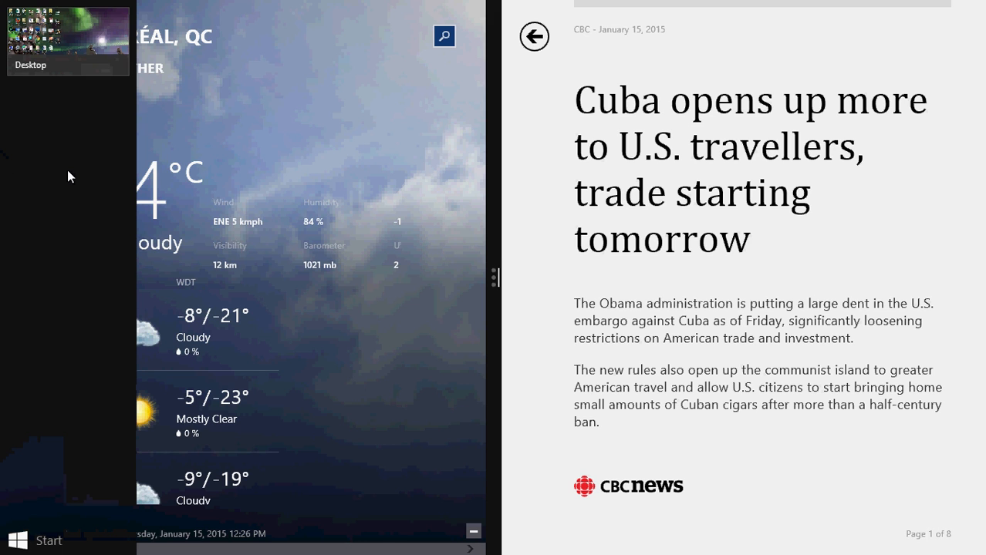
pyautogui.moveTo(48, 47)
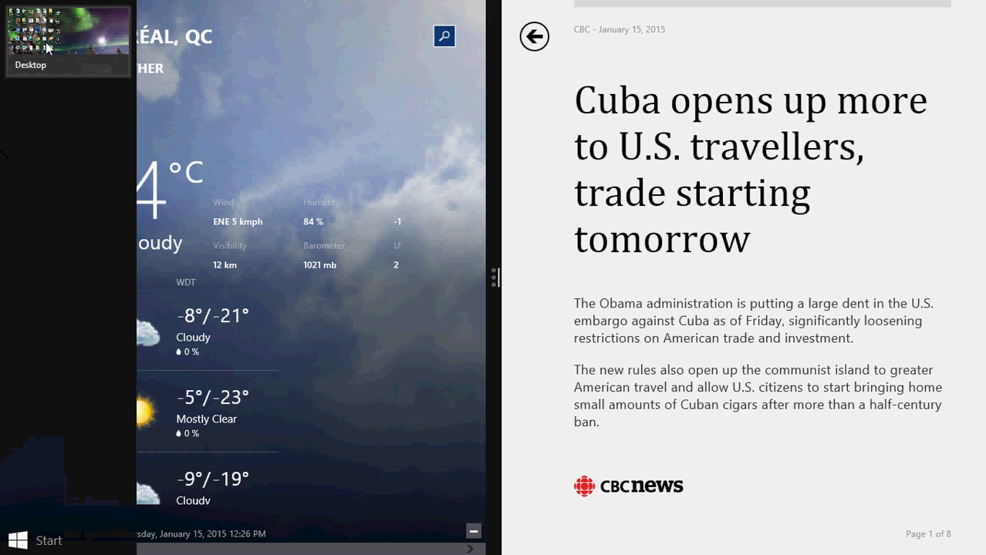
pyautogui.rightClick(68, 40)
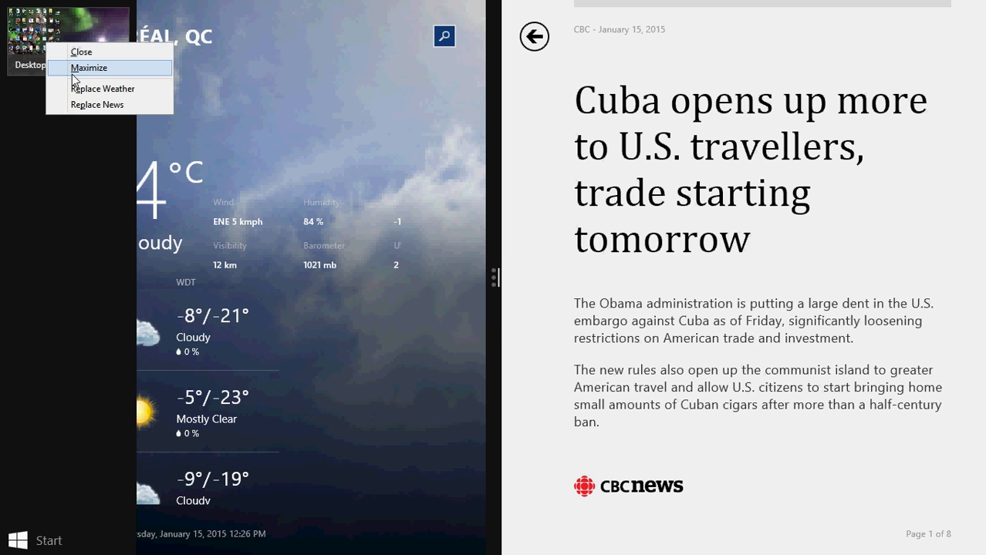
pyautogui.moveTo(102, 88)
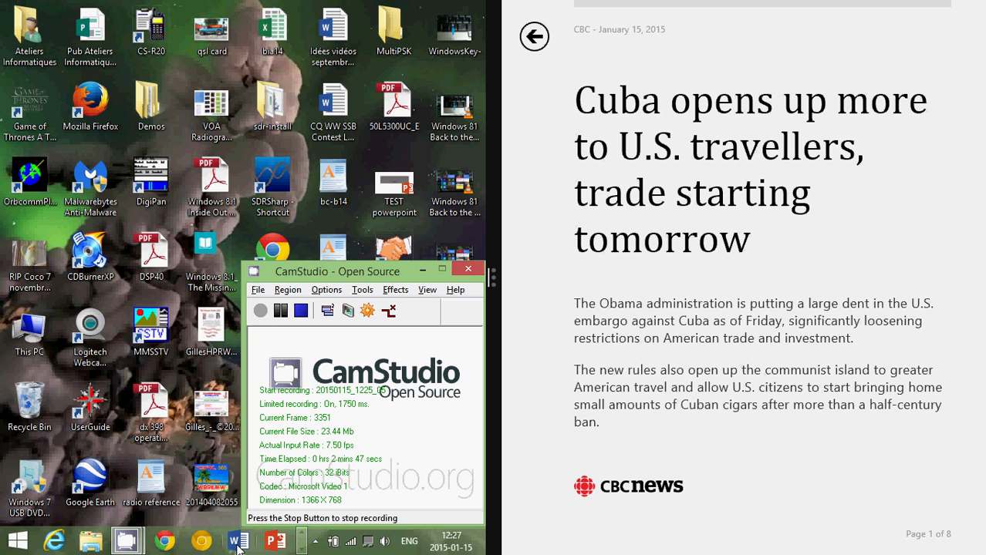
# Step: Launch Word from the taskbar into the left pane beside the Cuba article
pyautogui.click(240, 540)
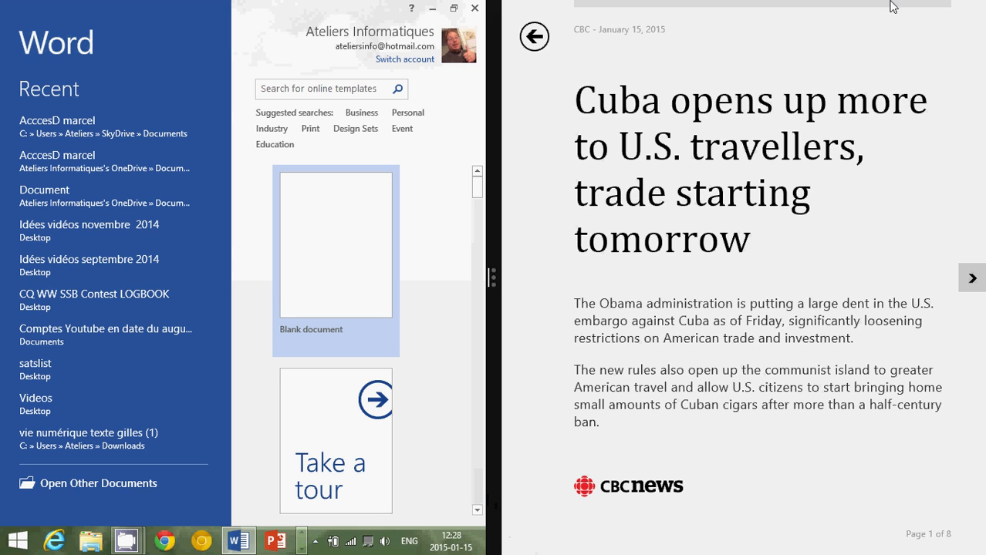
pyautogui.moveTo(605, 240)
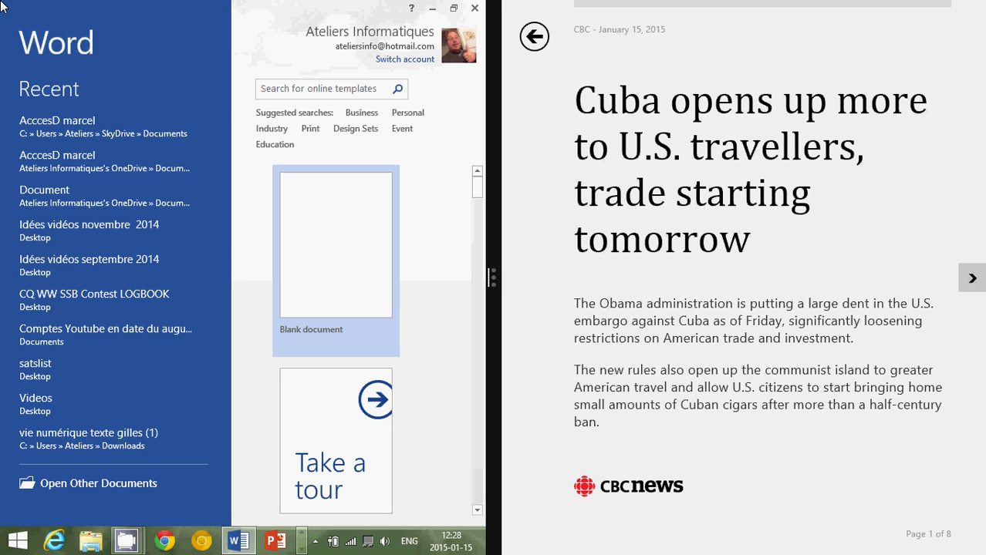
# Step: Use Weather's Replace News option so Montréal's forecast fills the right half
pyautogui.click(17, 541)
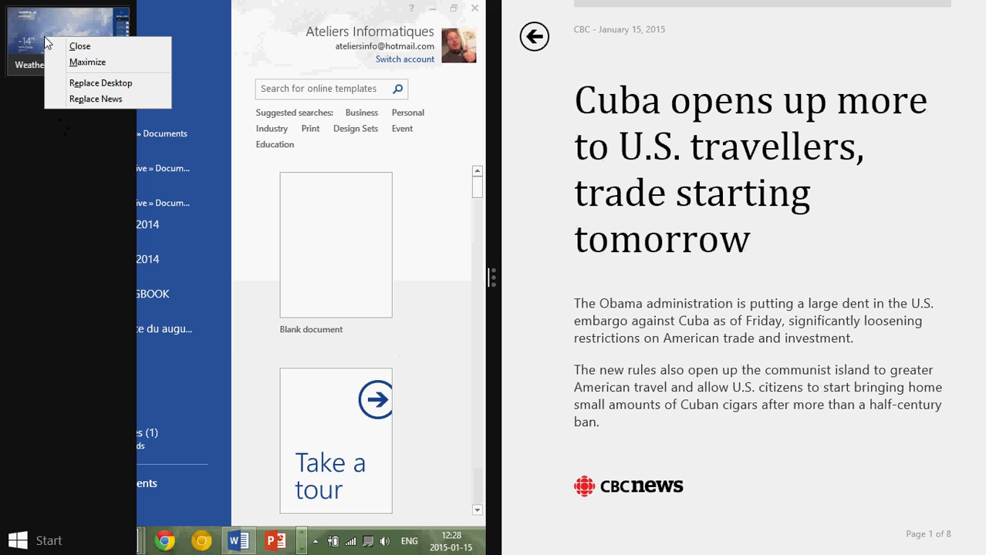
pyautogui.moveTo(96, 99)
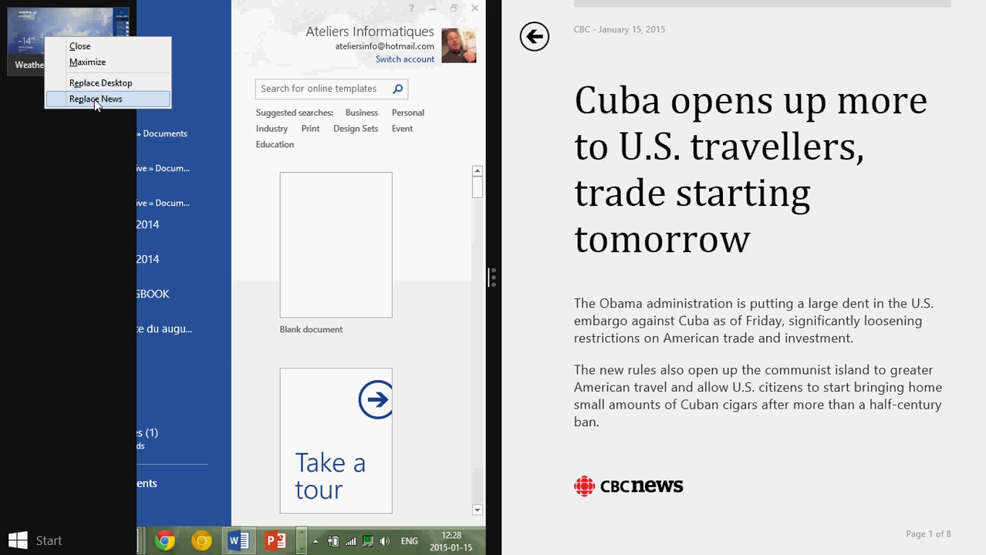
pyautogui.click(96, 99)
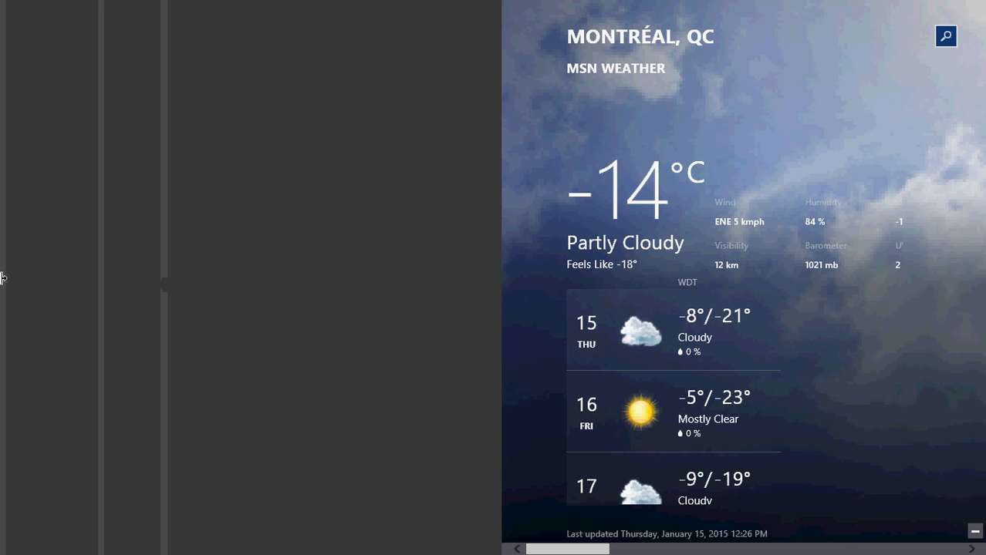
# Step: Expand Weather to full screen and close the News app
pyautogui.click(146, 540)
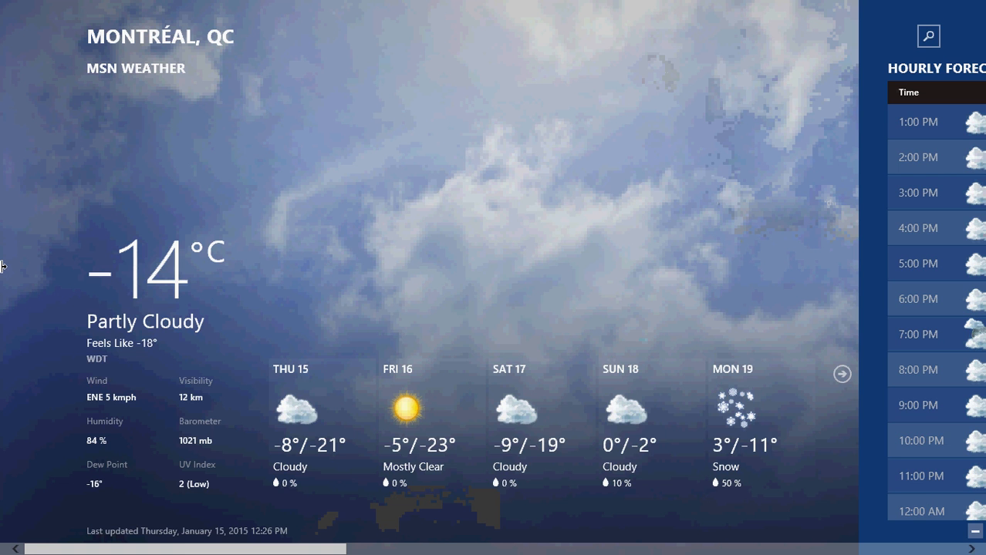
pyautogui.moveTo(4, 7)
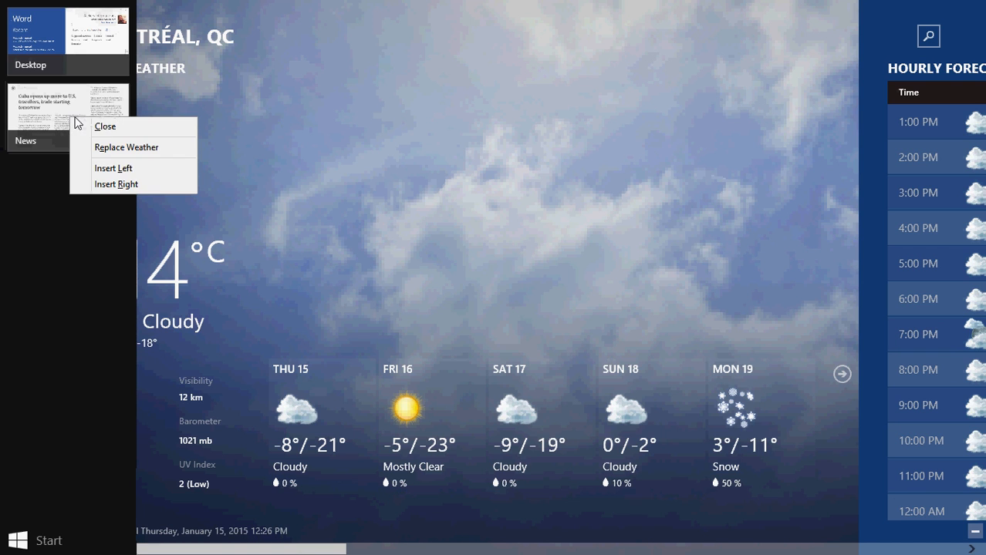
pyautogui.click(104, 126)
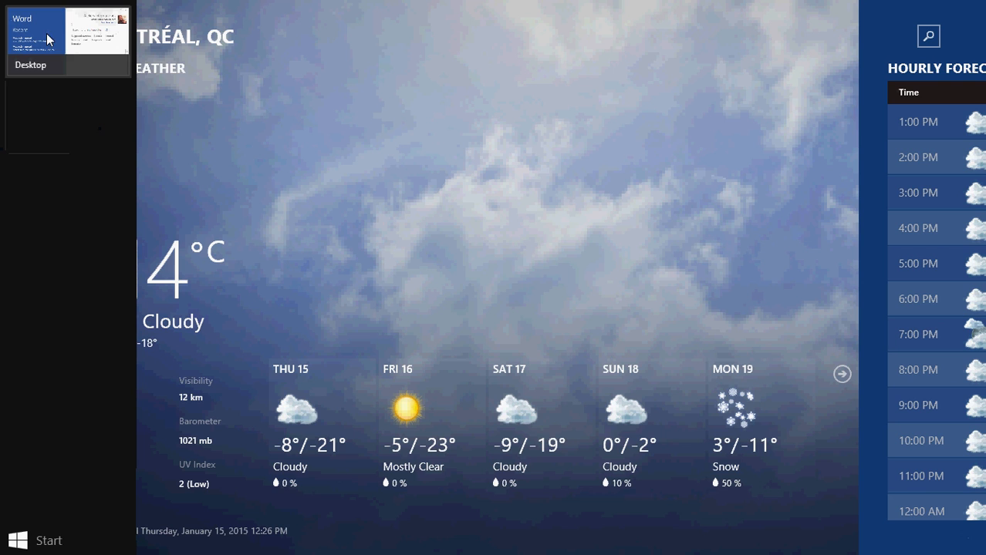